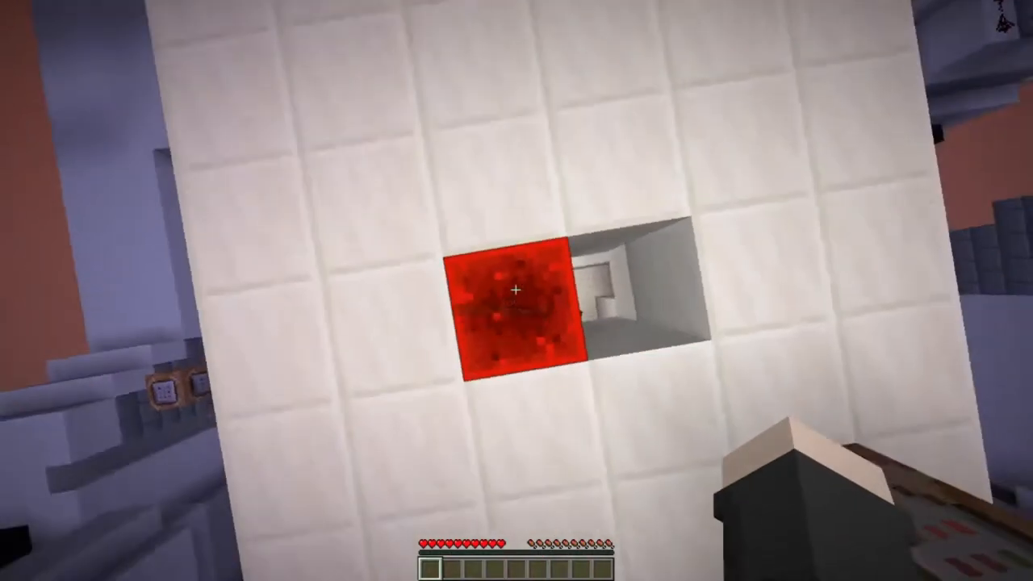
mouse_move(517, 290)
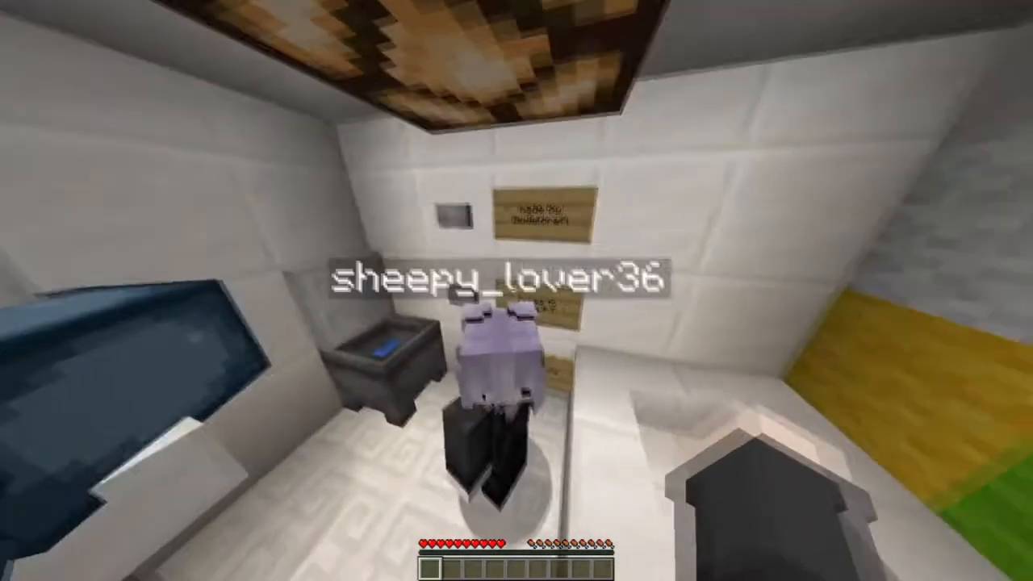
Pause the game, review Video Settings, and return to the Options screen.
key(Escape)
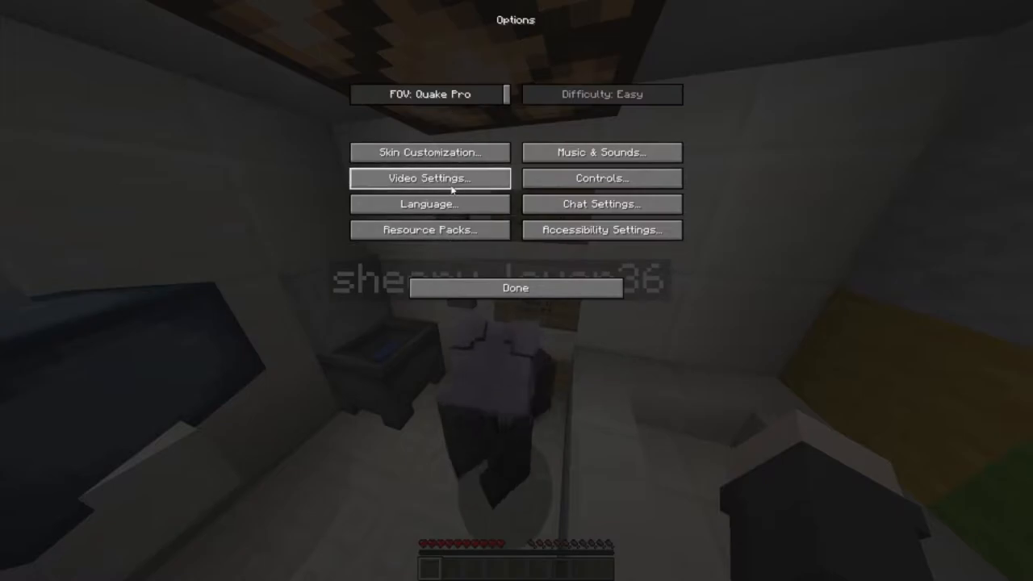
click(515, 288)
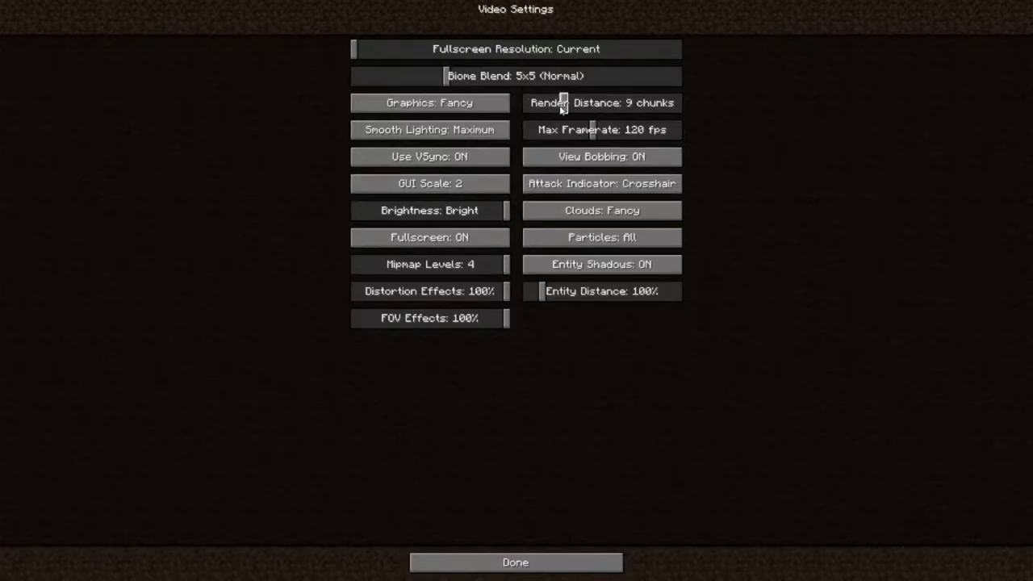
click(515, 562)
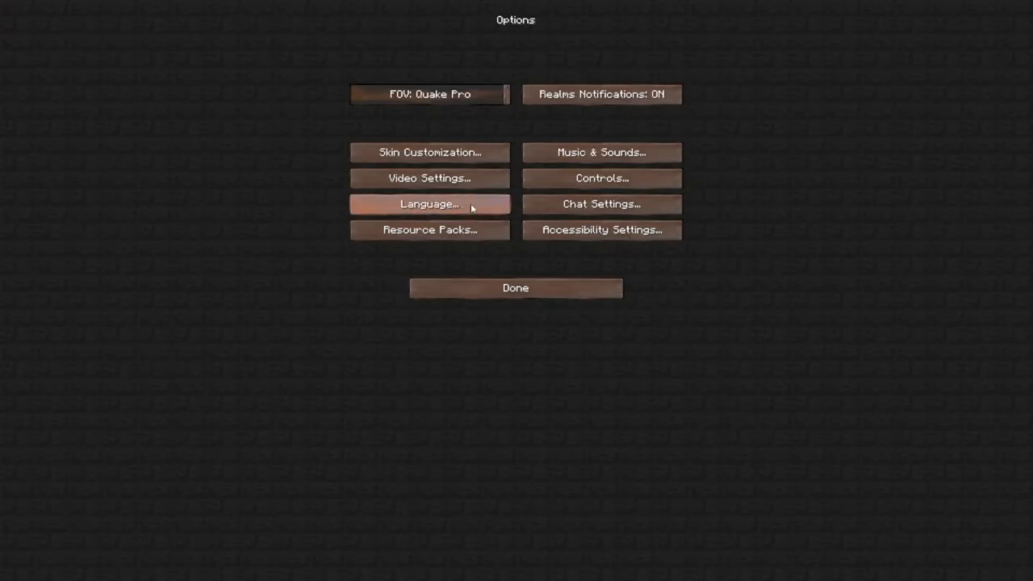
click(515, 288)
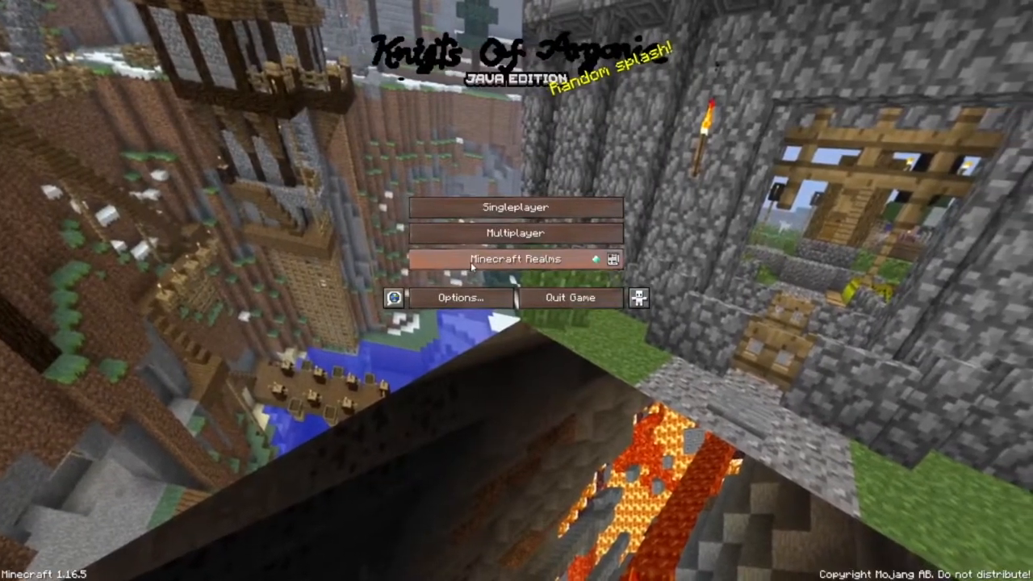
click(516, 206)
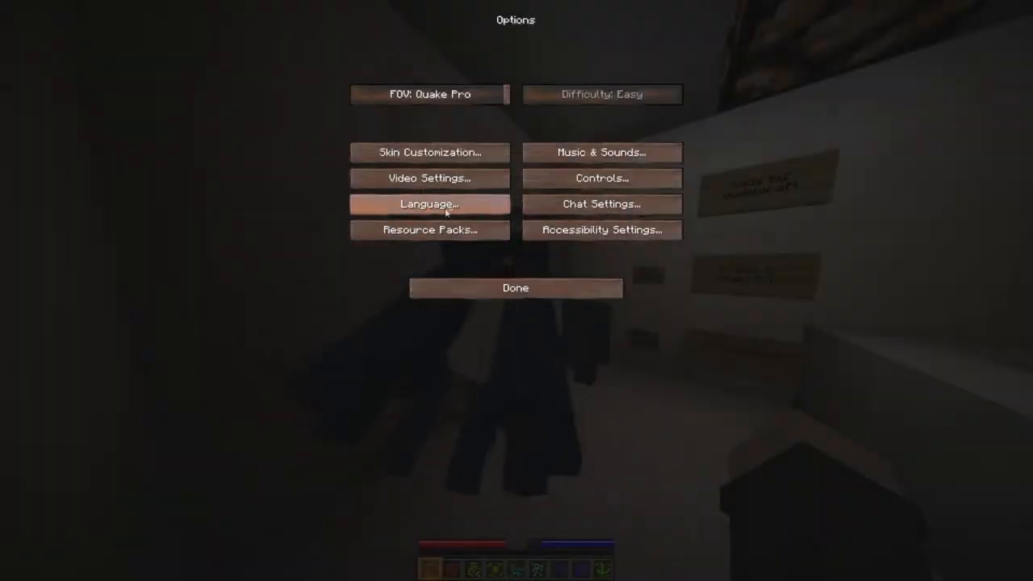
Replace Programmer Art with Dudelcraft's 'resources' pack above Default and confirm.
click(429, 230)
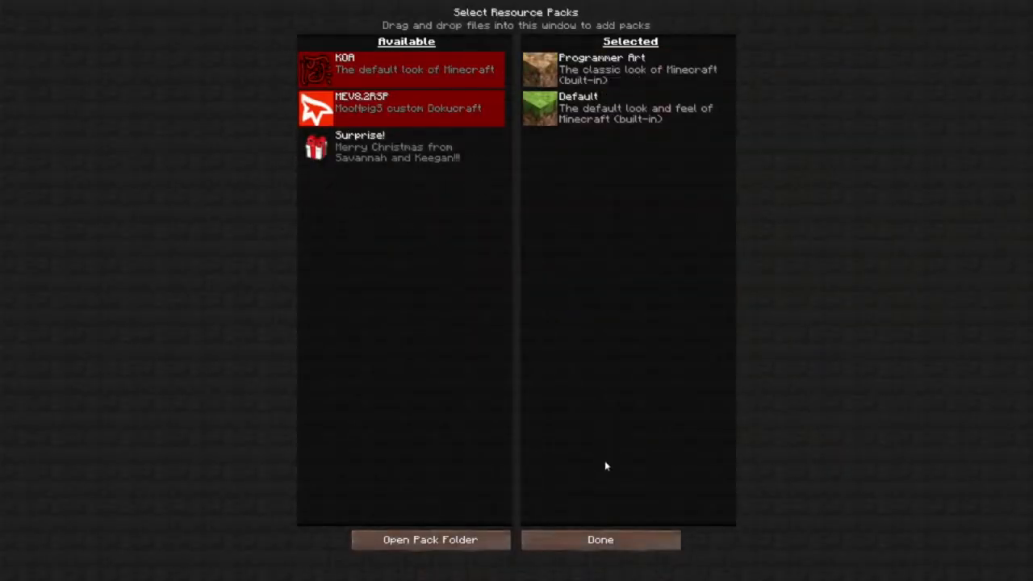
click(601, 539)
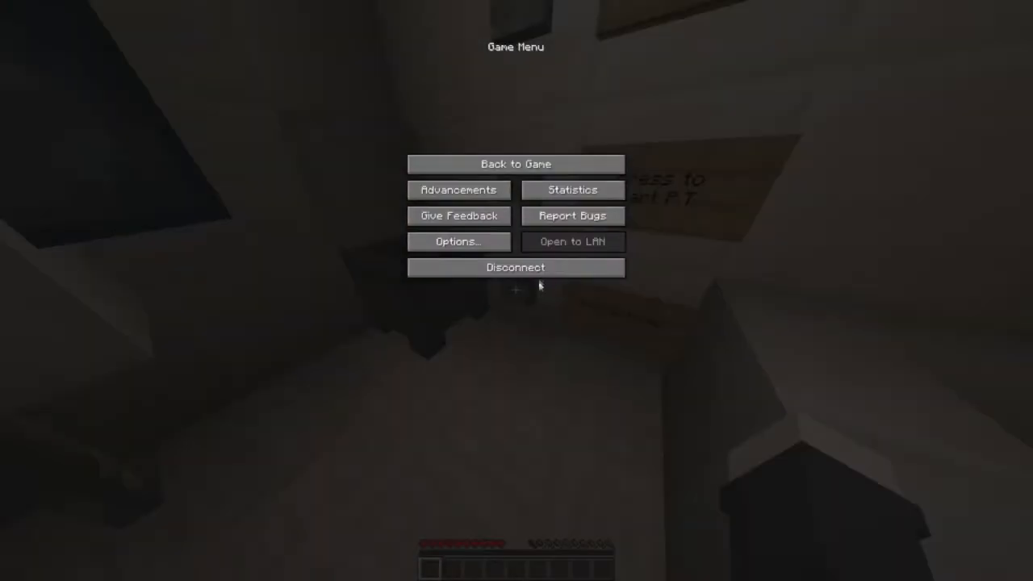
click(516, 267)
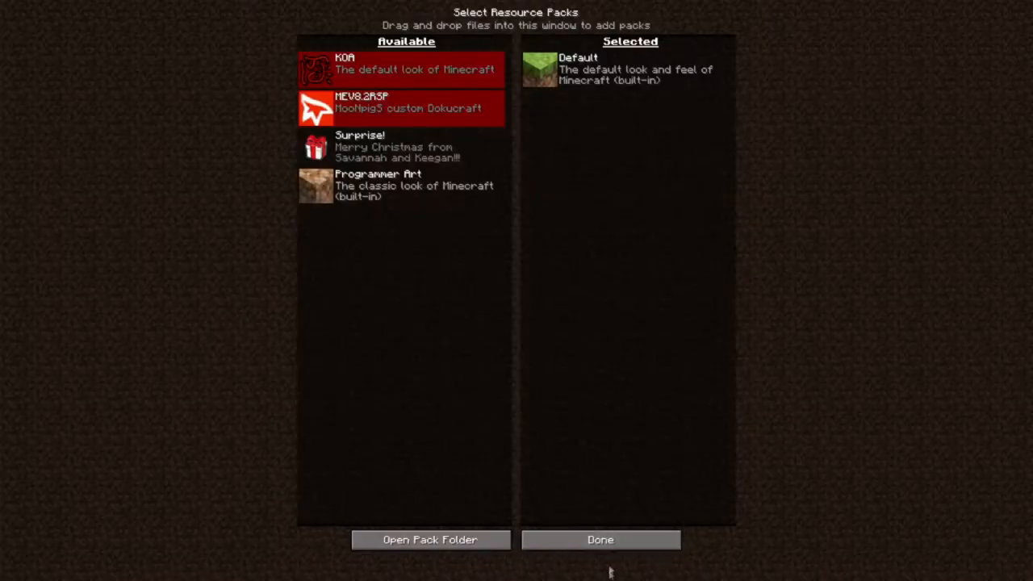
click(600, 540)
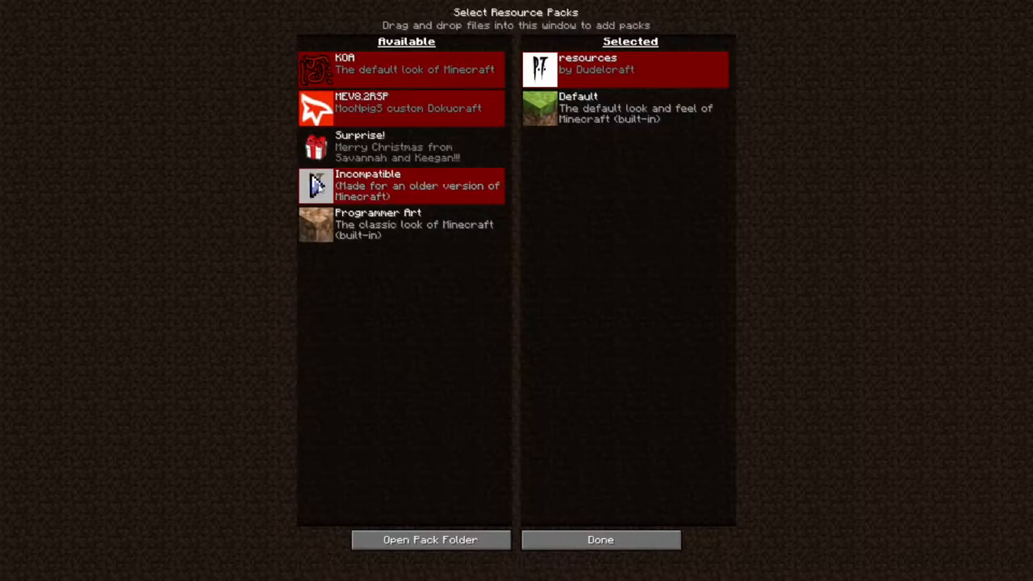
click(600, 539)
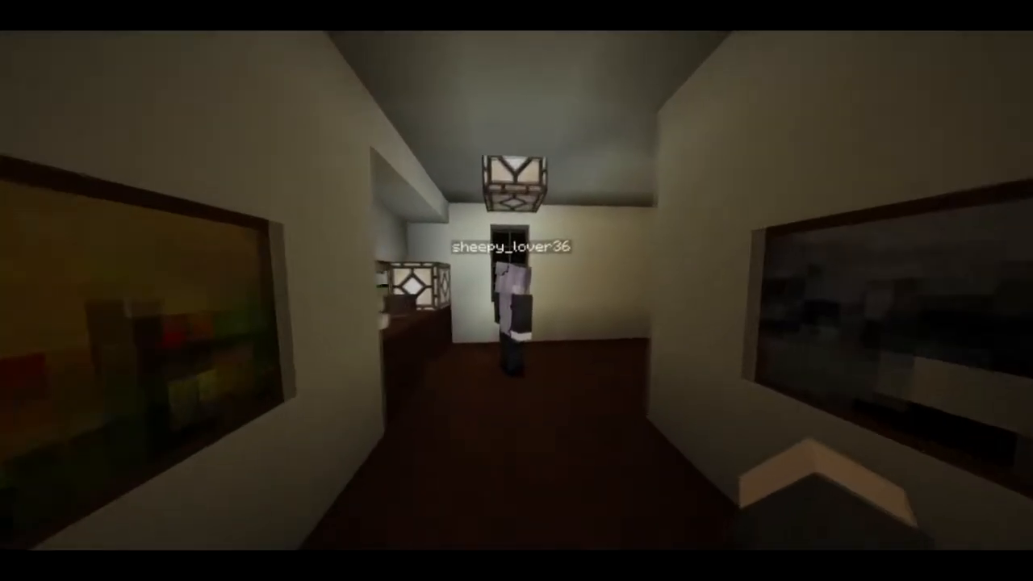
mouse_move(517, 291)
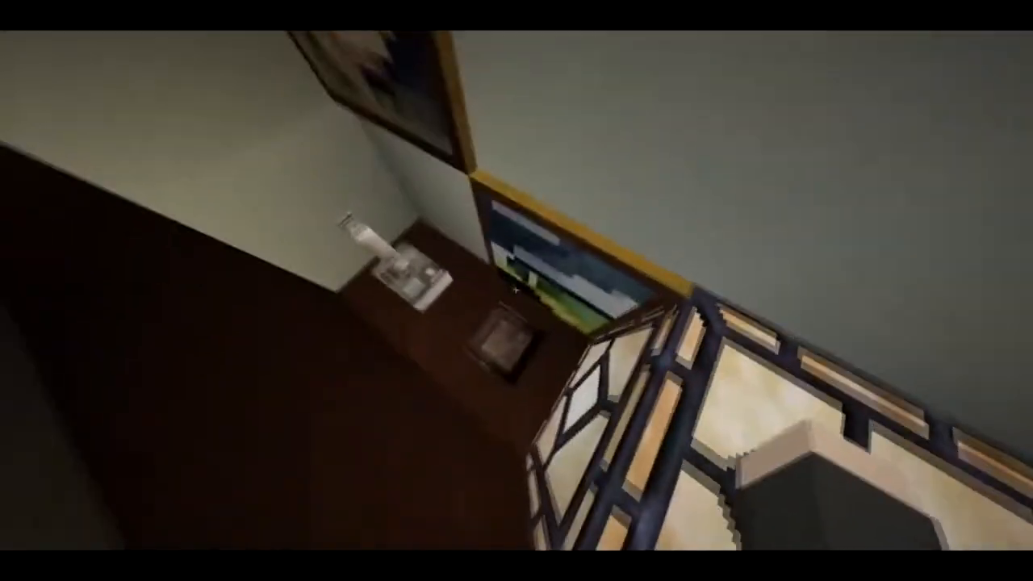
mouse_move(516, 290)
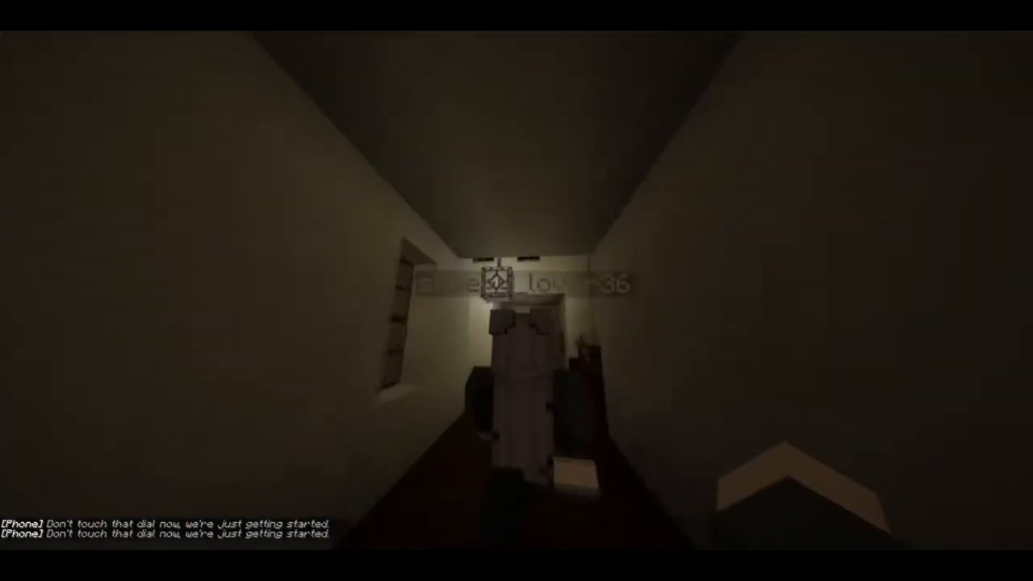
mouse_move(517, 291)
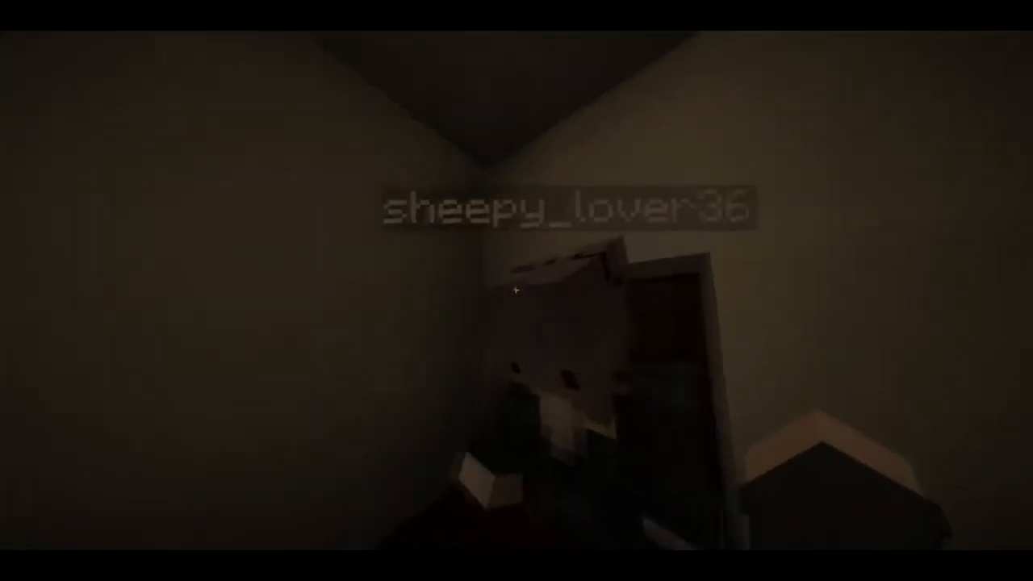
mouse_move(517, 290)
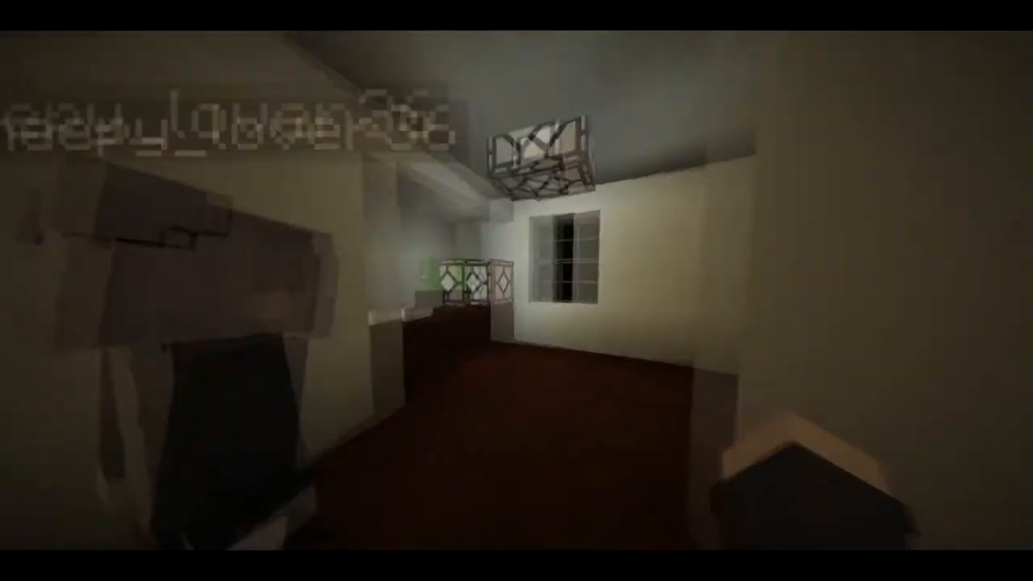
mouse_move(516, 290)
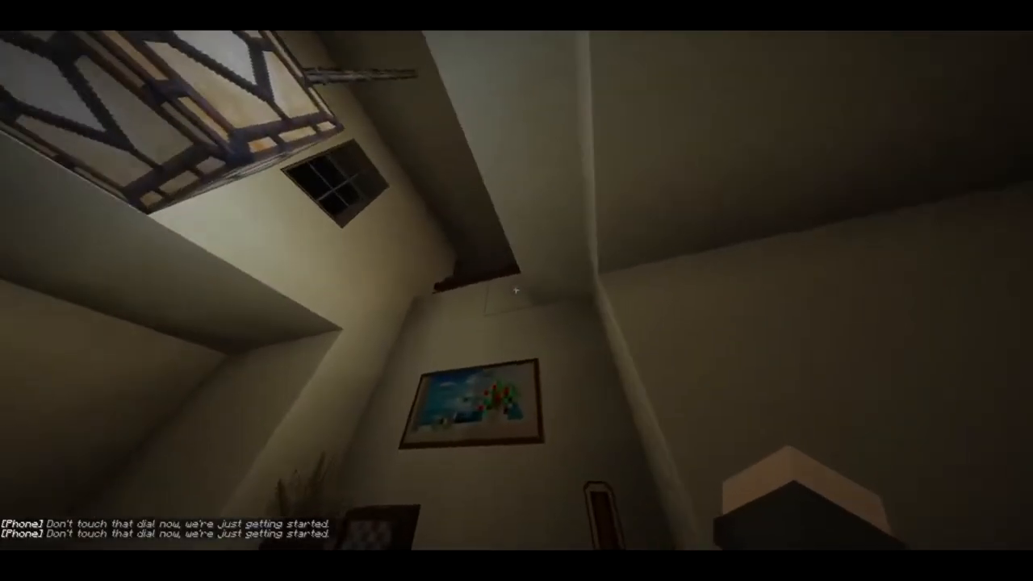
mouse_move(516, 291)
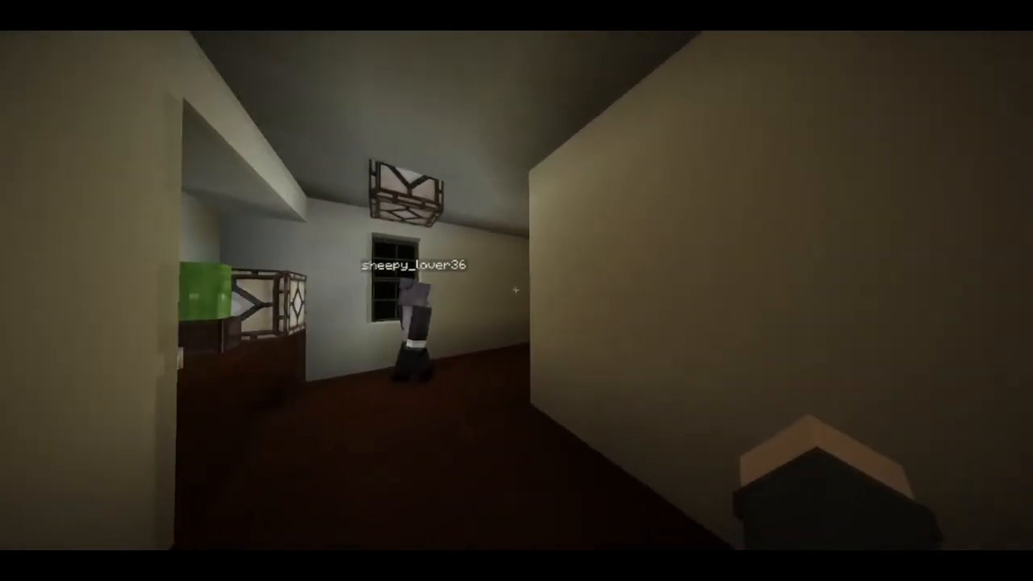
mouse_move(516, 291)
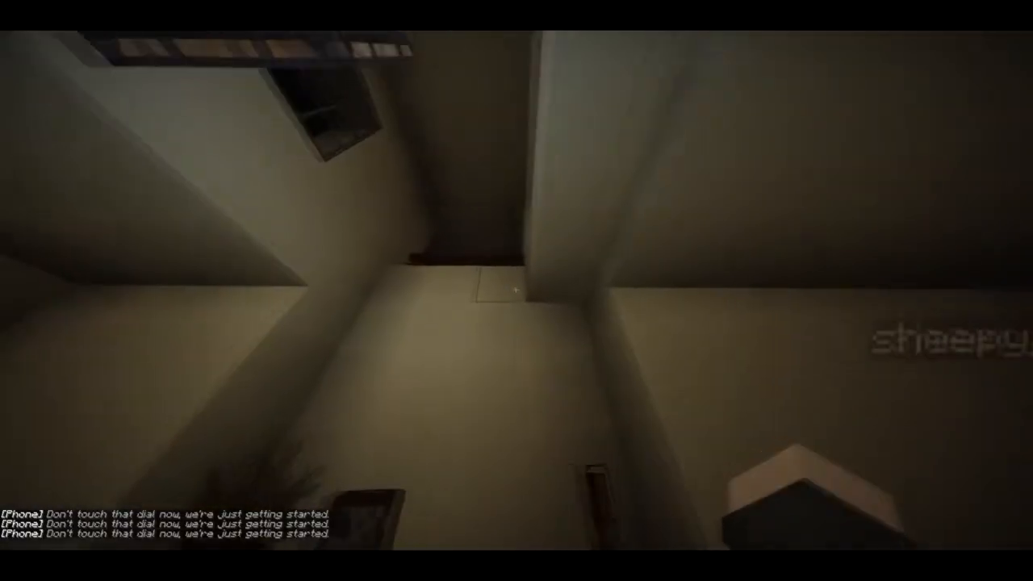
mouse_move(517, 290)
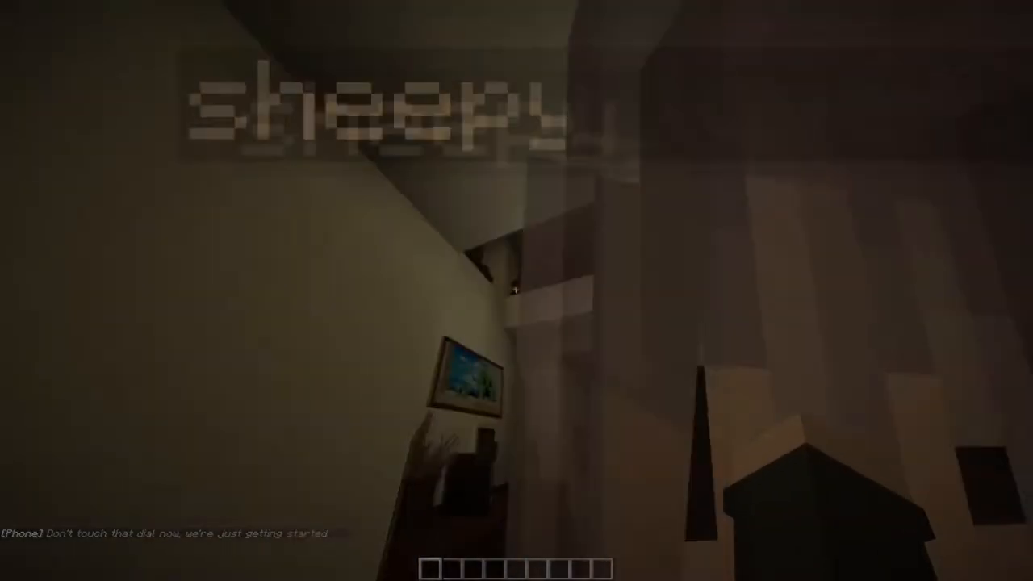
mouse_move(516, 291)
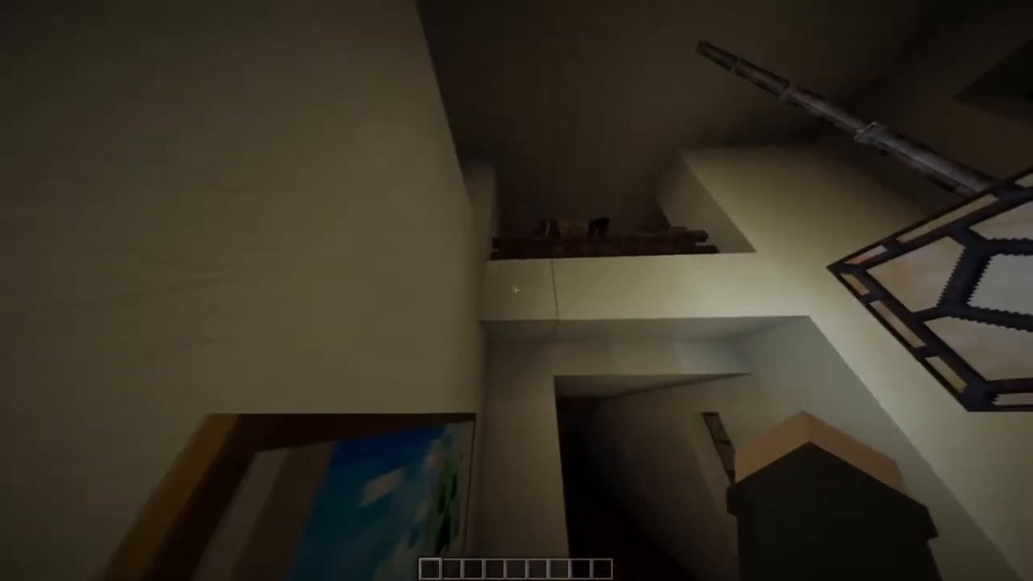
mouse_move(517, 291)
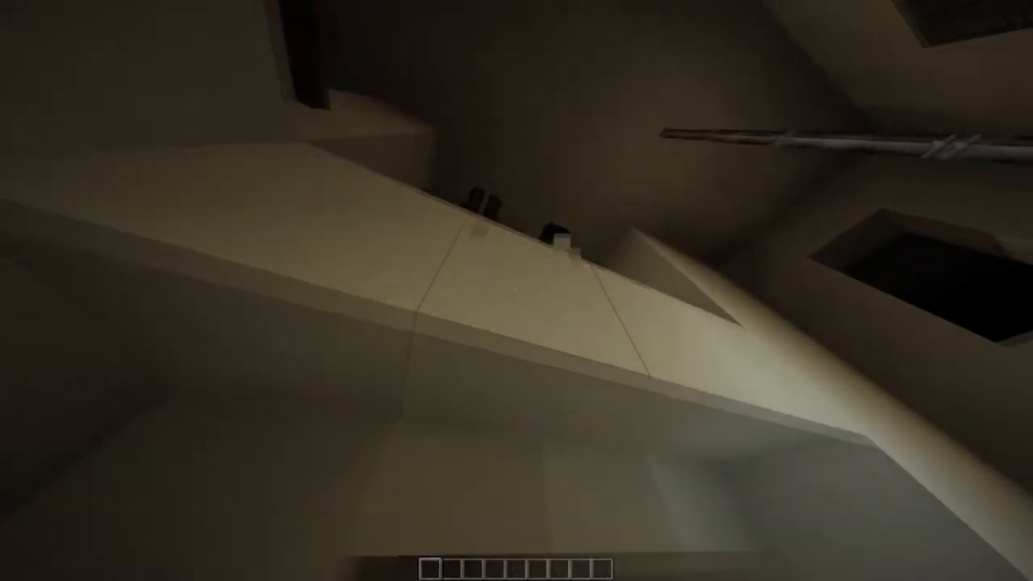
mouse_move(517, 290)
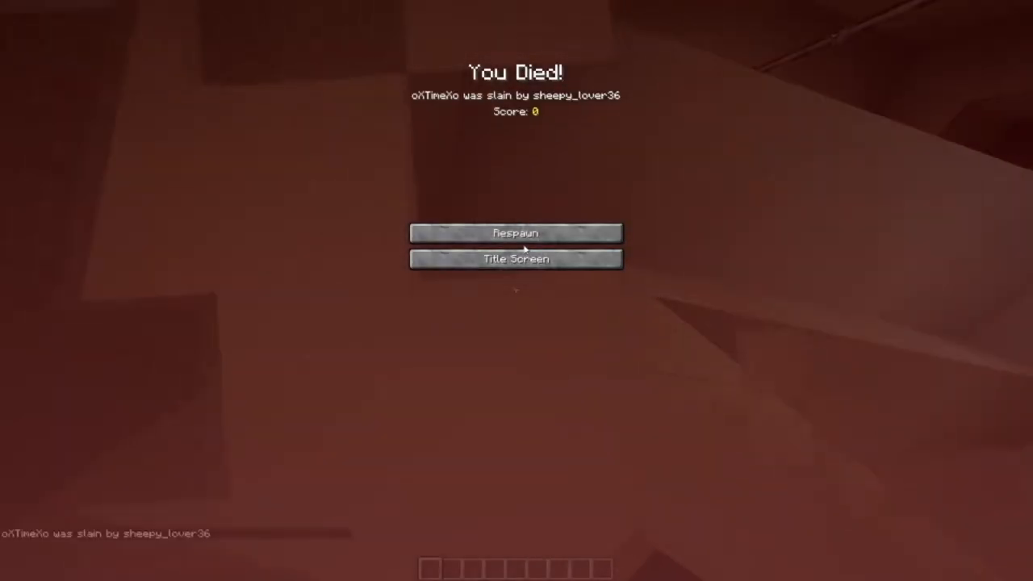
Respawn from the death screen after being slain.
click(515, 232)
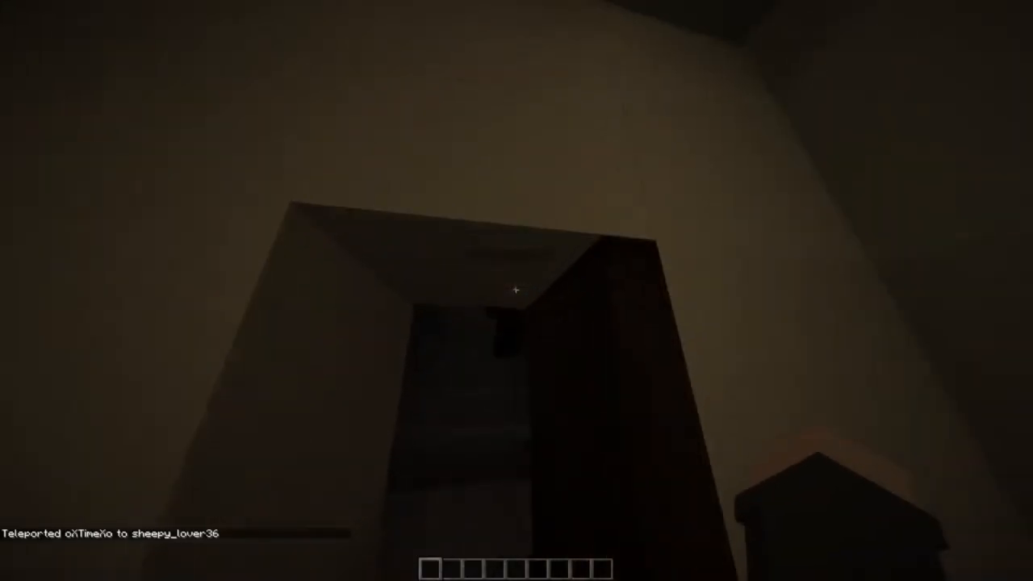
mouse_move(516, 290)
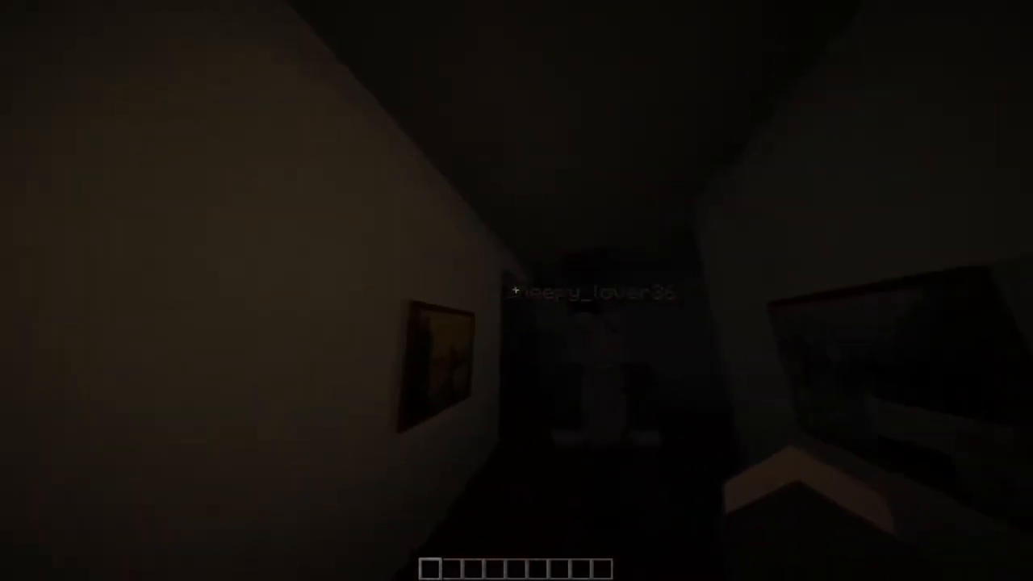
mouse_move(516, 291)
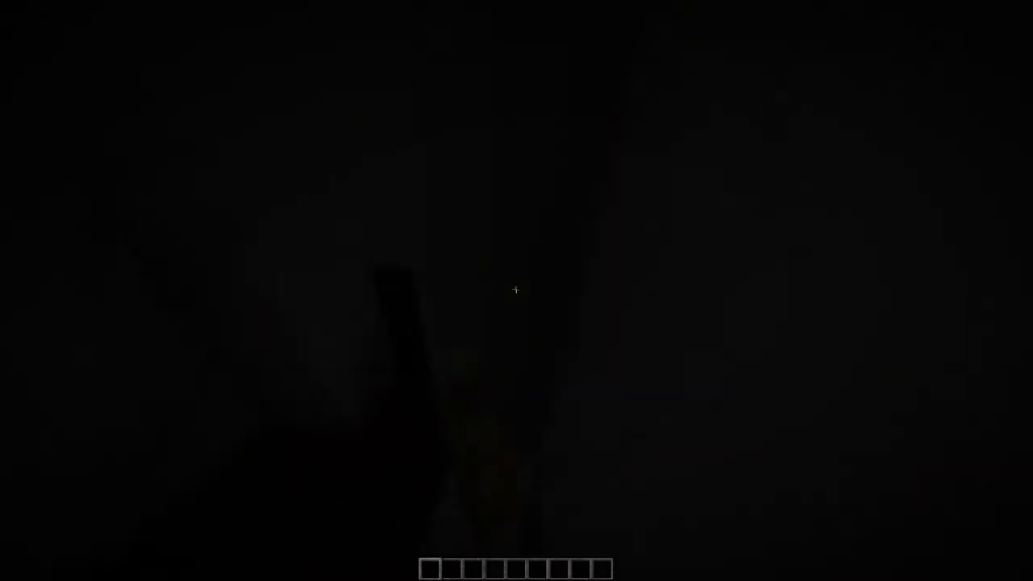
mouse_move(517, 290)
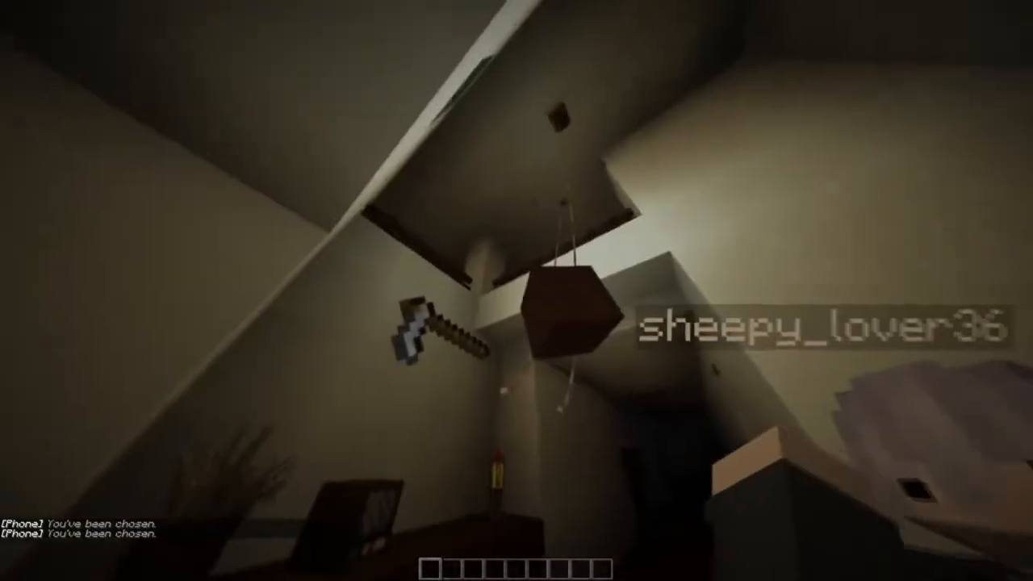
mouse_move(516, 290)
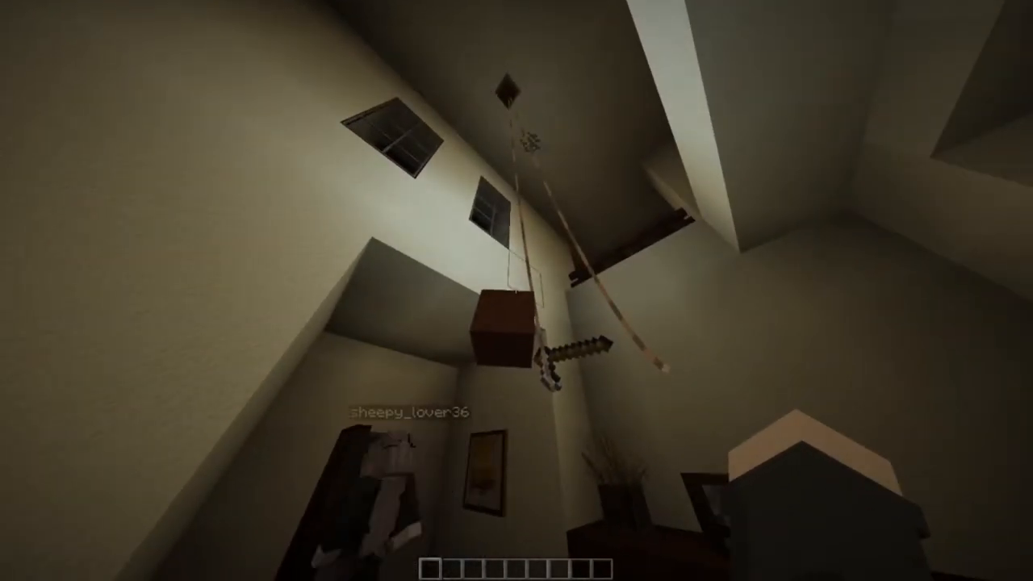
mouse_move(517, 291)
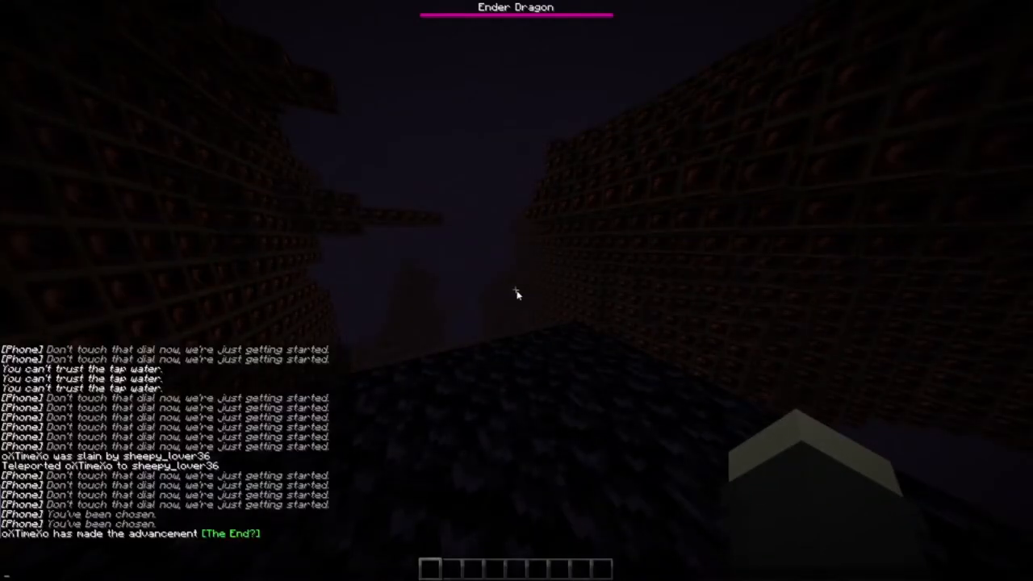
Enter /tp @a in chat to bring everyone to you in the End.
text(/tp @a)
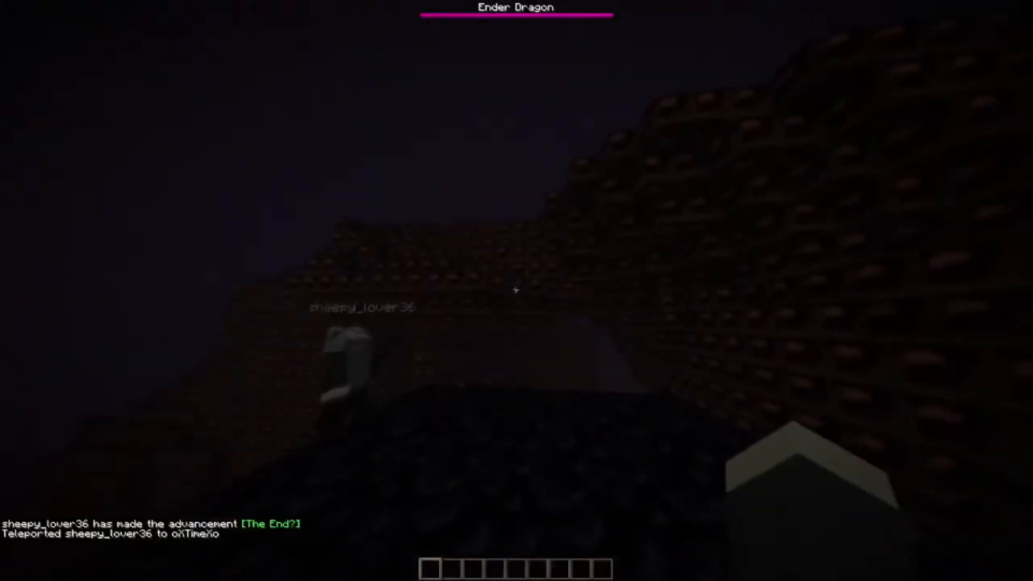
mouse_move(517, 291)
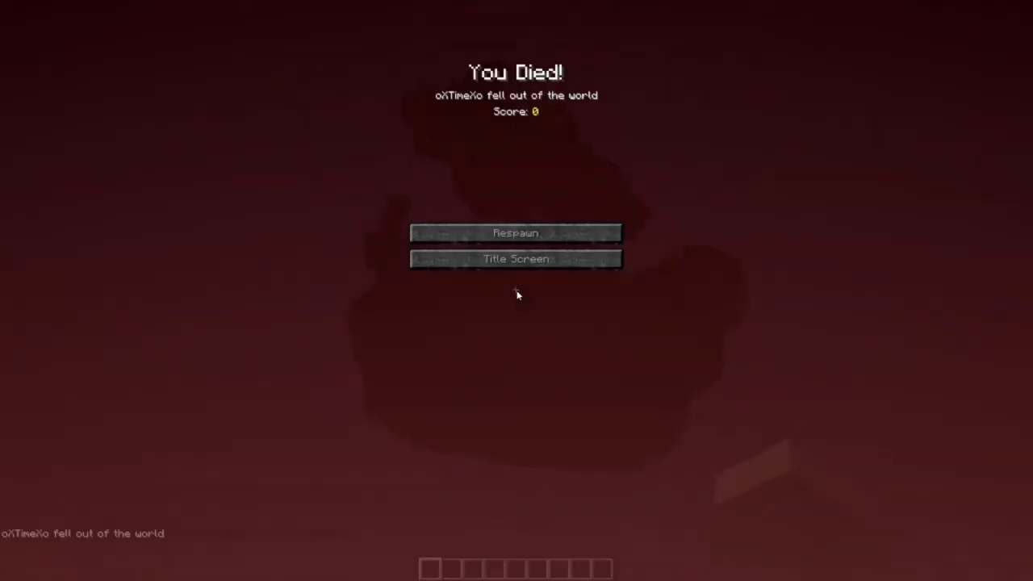
Respawn from the death screen after falling out of the world.
click(515, 233)
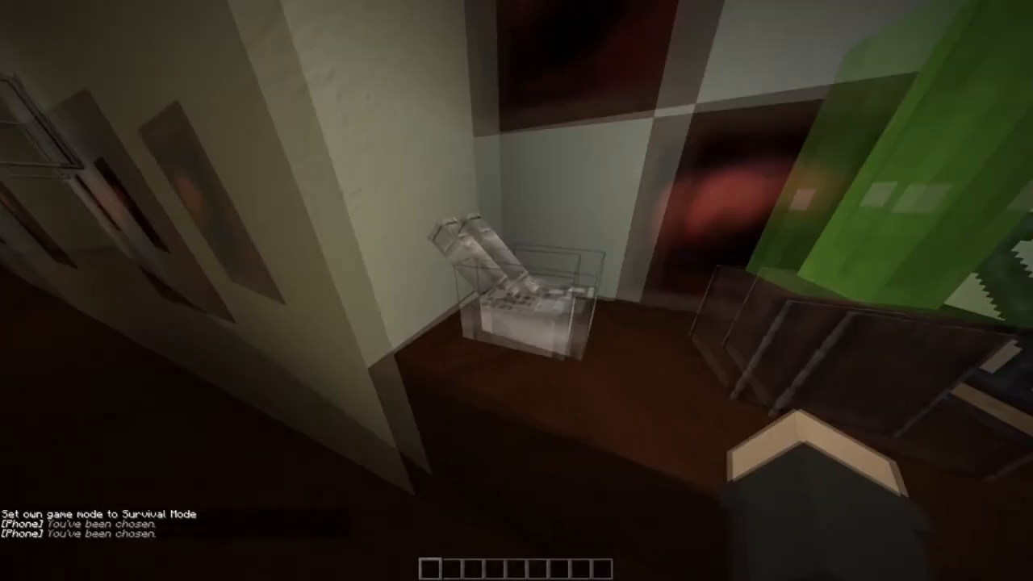
mouse_move(516, 291)
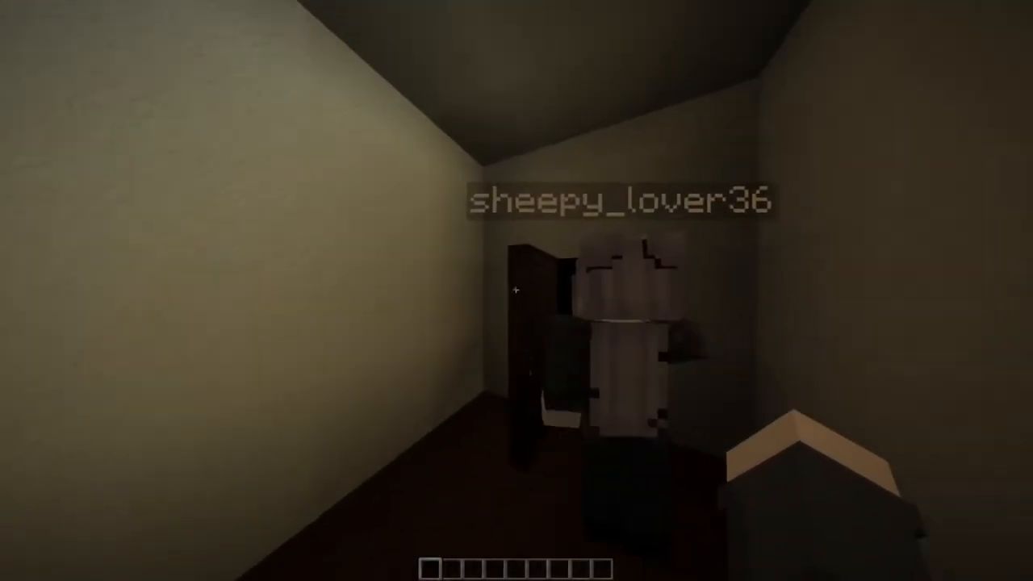
mouse_move(517, 291)
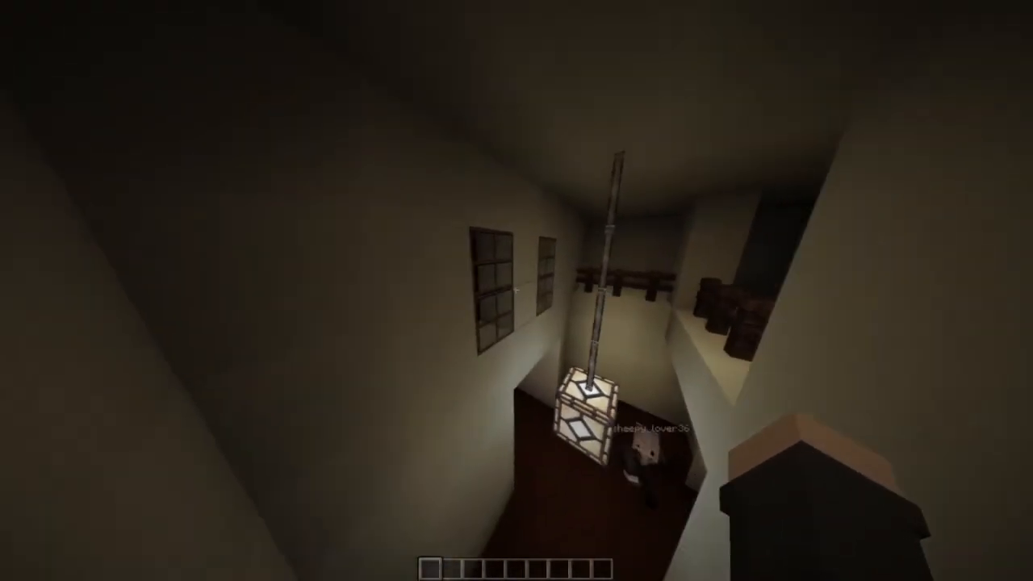
Open the Game Menu with Esc in the dark stairwell.
key(Escape)
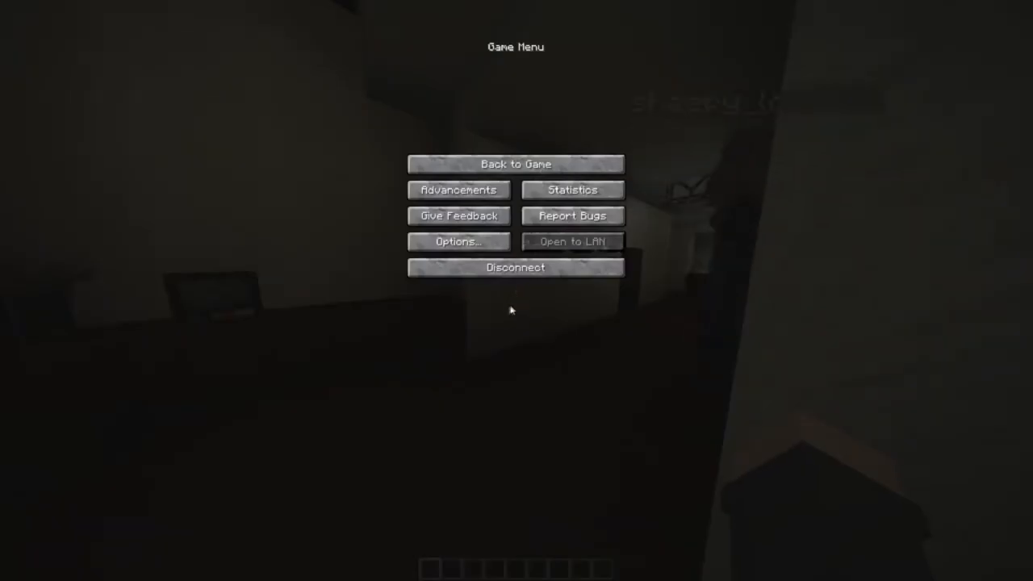